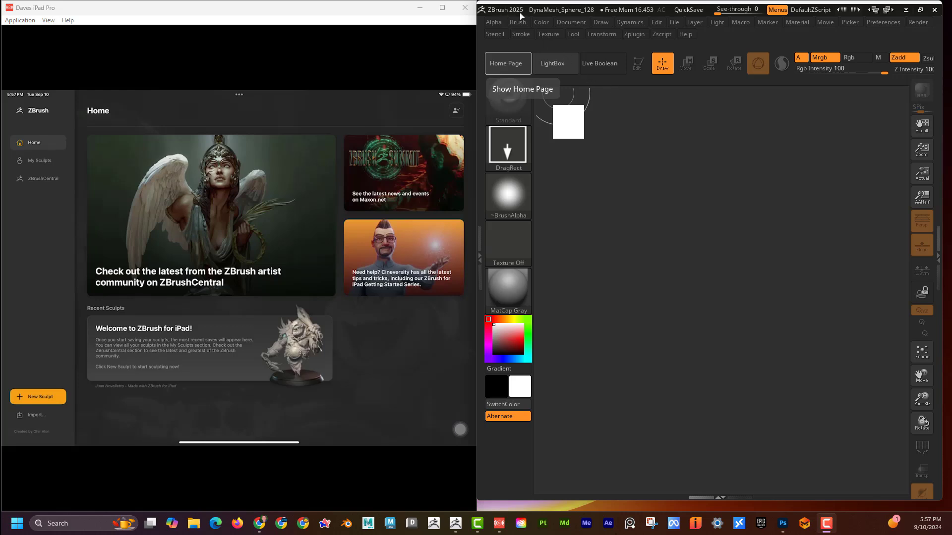
{"action": "mouse_move", "coordinate": [887, 31]}
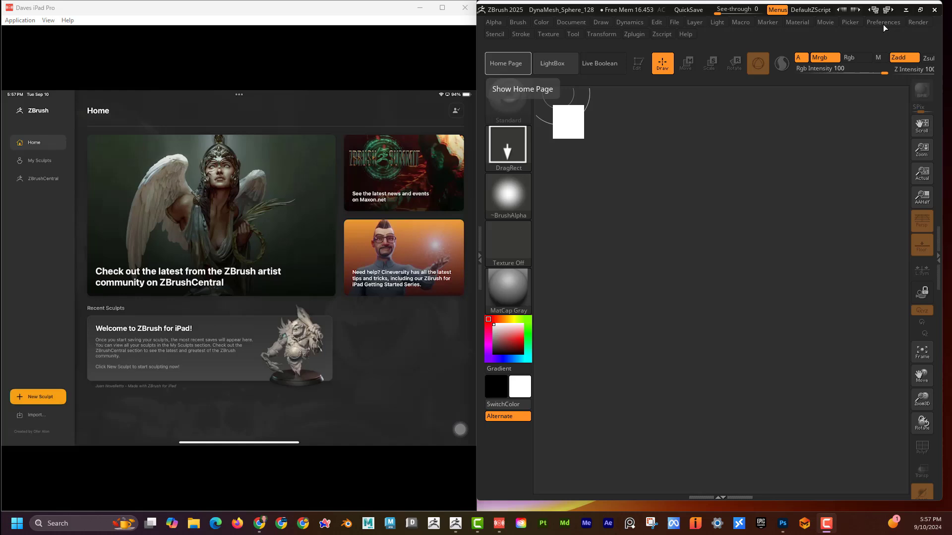
Open Preferences to confirm GoZ Discoverable is enabled
{"action": "left_click", "coordinate": [883, 22]}
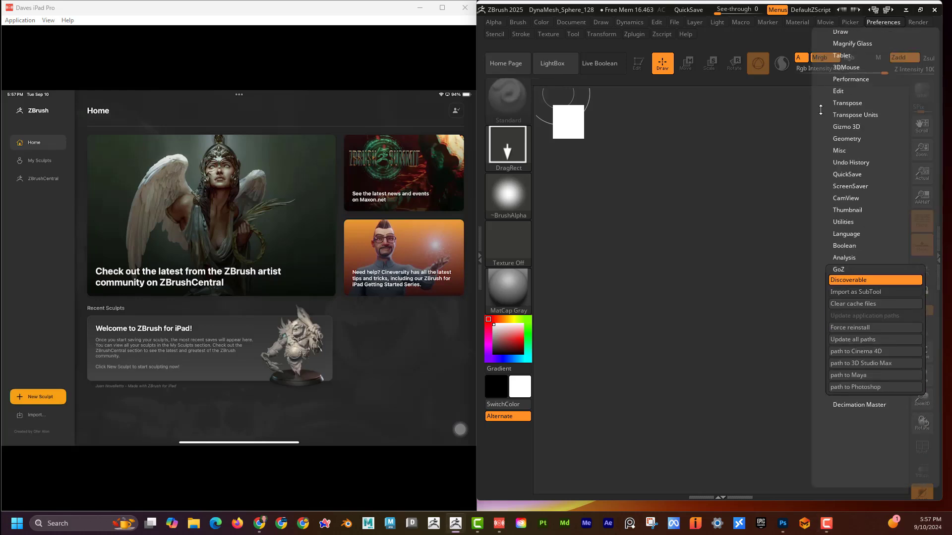
{"action": "mouse_move", "coordinate": [855, 269]}
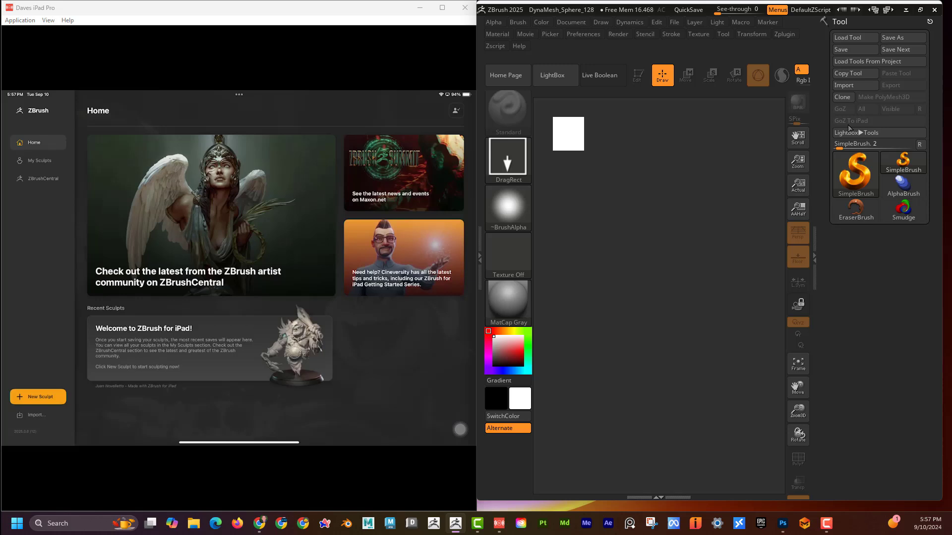
{"action": "mouse_move", "coordinate": [851, 121]}
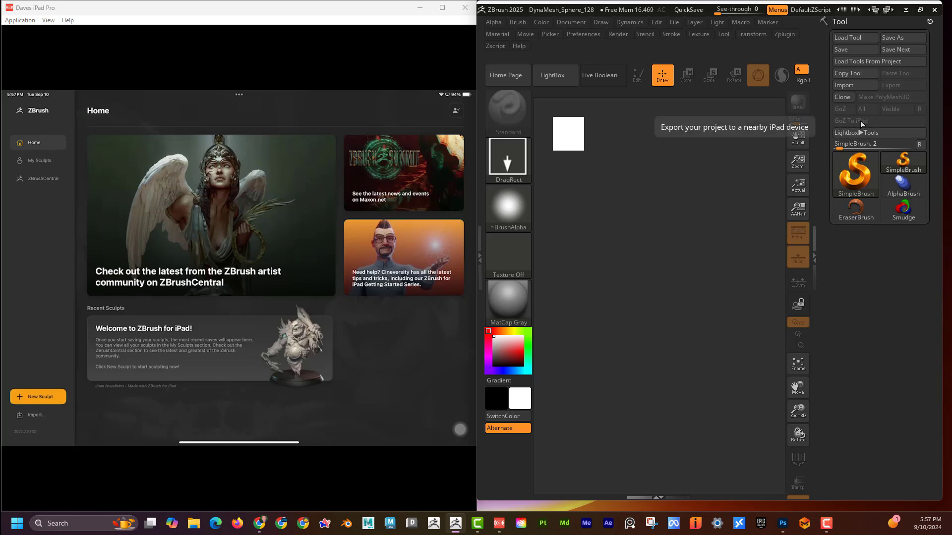
{"action": "mouse_move", "coordinate": [862, 124]}
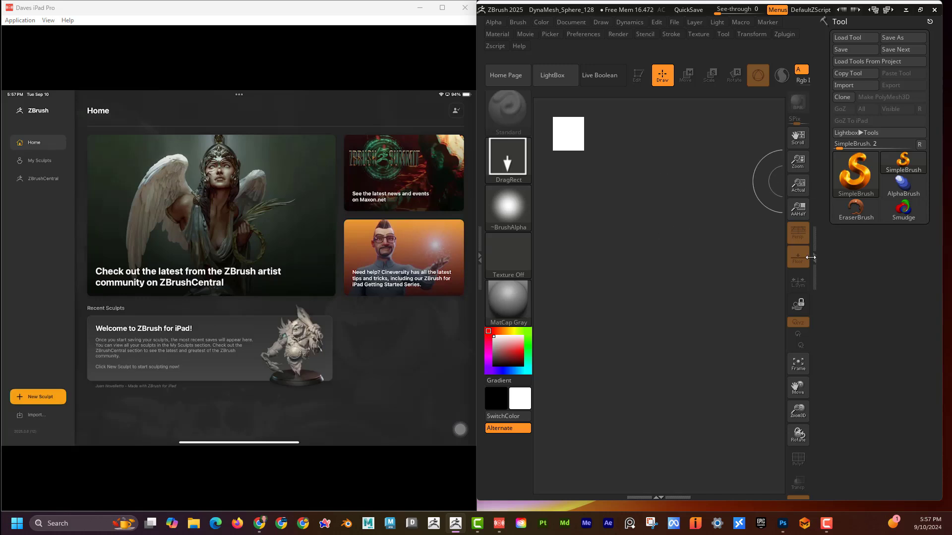
Start a new iPad sculpt from DynaMeshSphere128 under 3D Meshes
{"action": "left_click", "coordinate": [38, 396]}
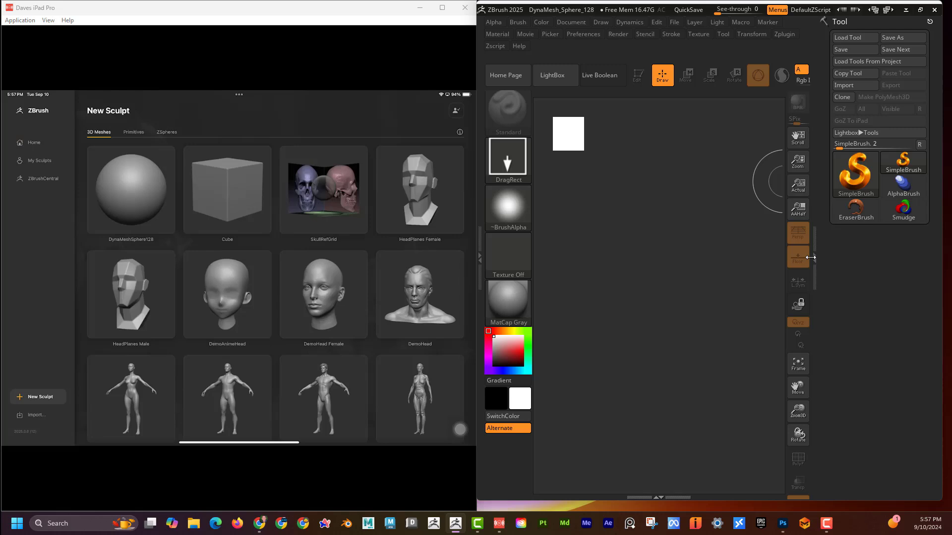
{"action": "left_click", "coordinate": [131, 189]}
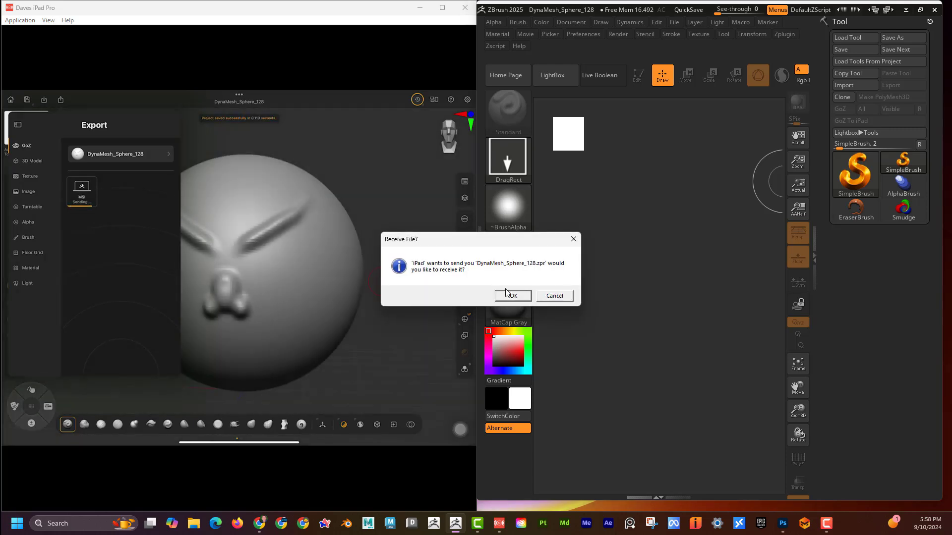
Accept the incoming .zpr sculpt on desktop and decline saving the current project
{"action": "left_click", "coordinate": [512, 296]}
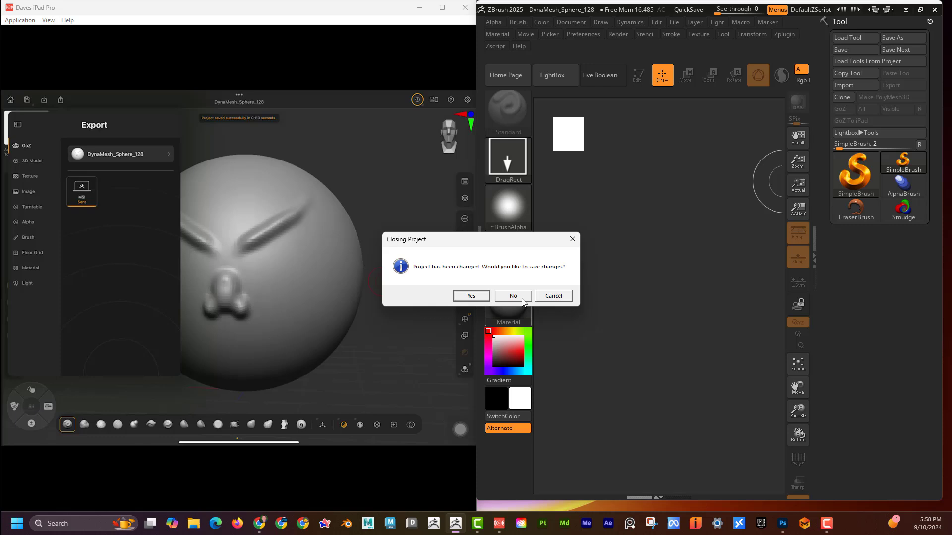
{"action": "left_click", "coordinate": [513, 296]}
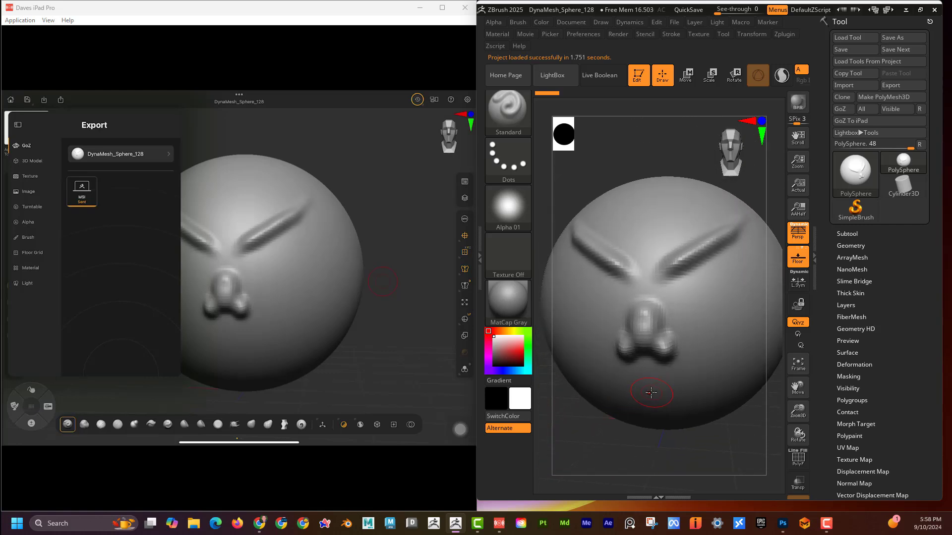
Sculpt eyes and a wide smile onto the sphere with the Standard brush
{"action": "left_click_drag", "start_coordinate": [651, 393], "coordinate": [700, 294]}
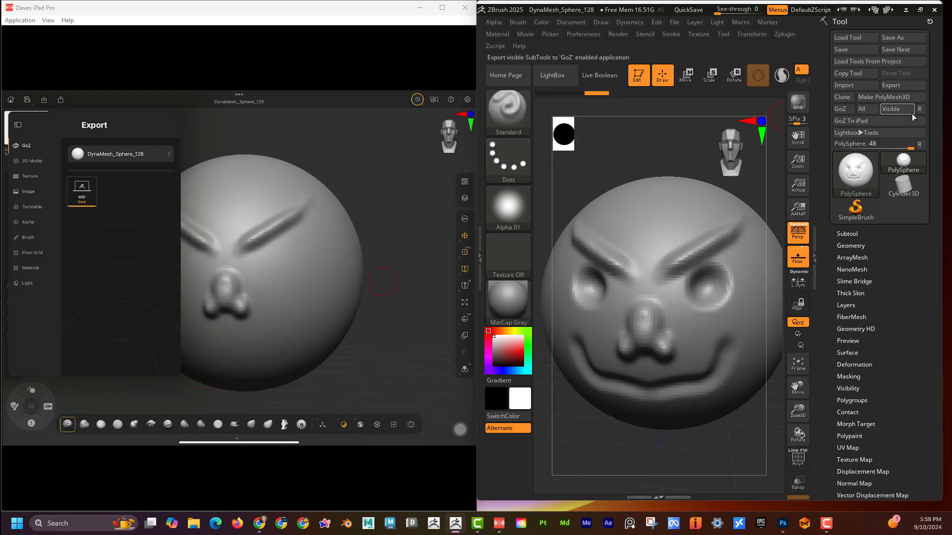
{"action": "mouse_move", "coordinate": [851, 120]}
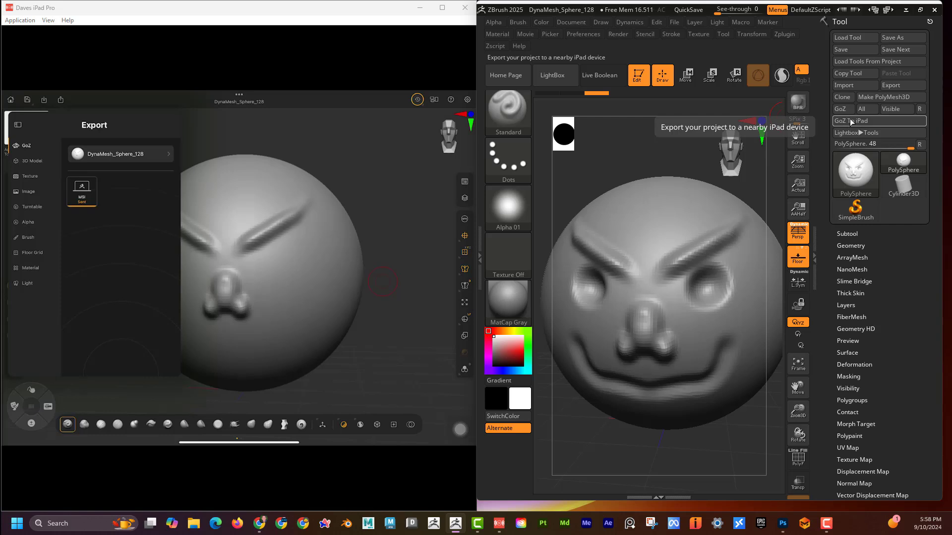
Send the edited face via GoZ To iPad, choosing the nearby iPad device
{"action": "left_click", "coordinate": [851, 121]}
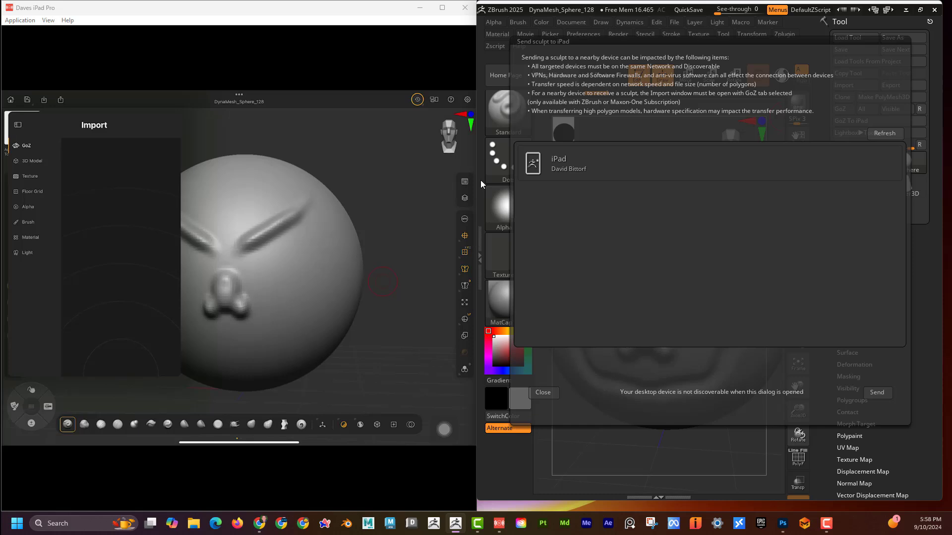
{"action": "left_click", "coordinate": [582, 163]}
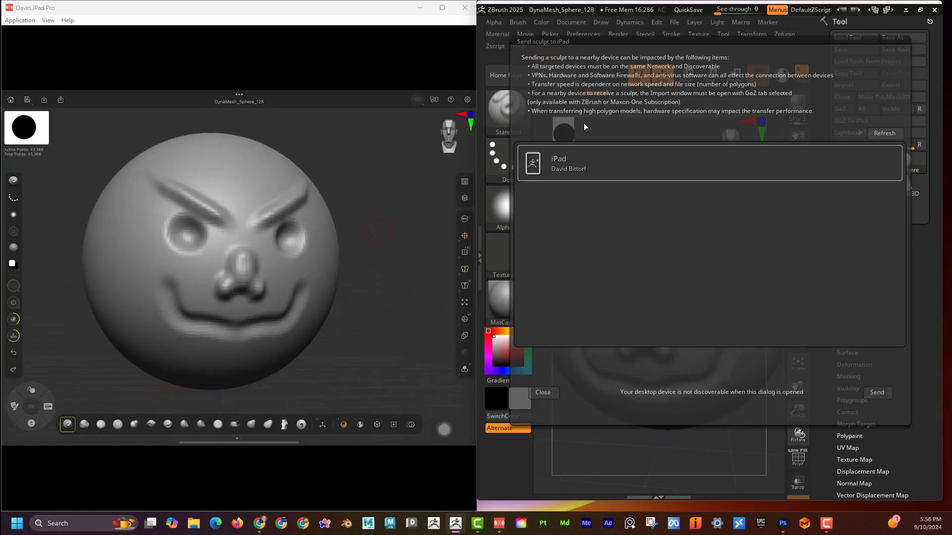
Close the Send sculpt to iPad dialog after the iPad imports the face
{"action": "left_click", "coordinate": [542, 392]}
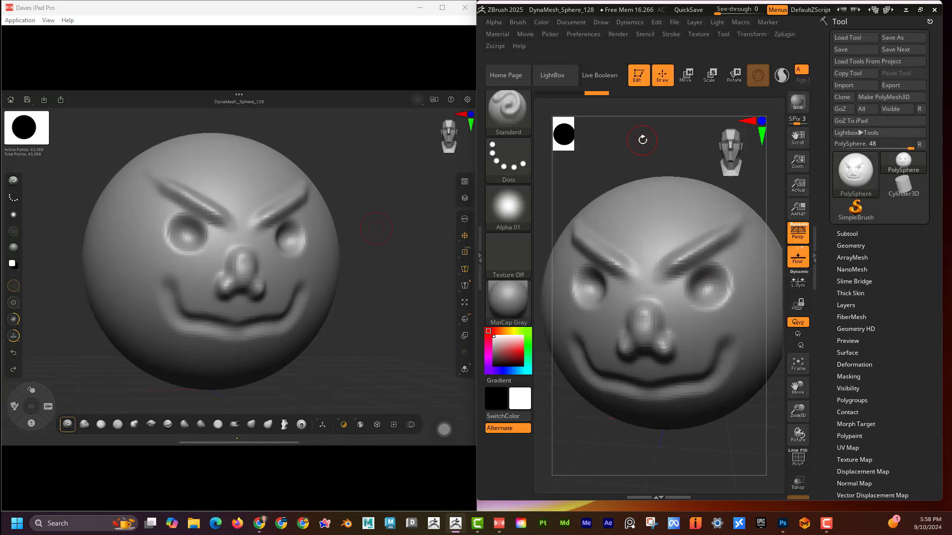